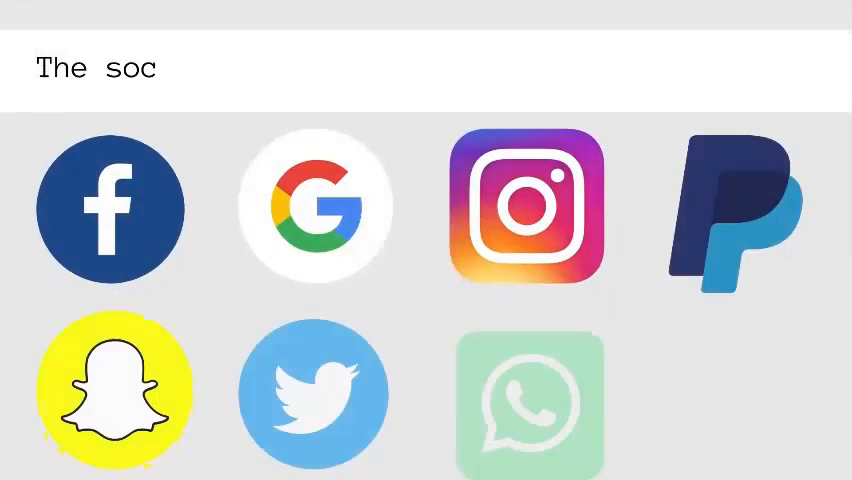
{"action": "type", "text": "ial media platfo"}
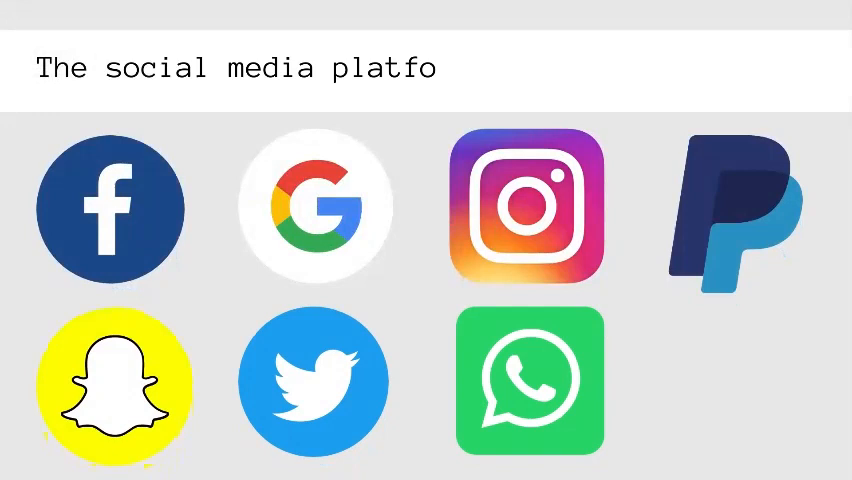
{"action": "type", "text": "rms that have 2"}
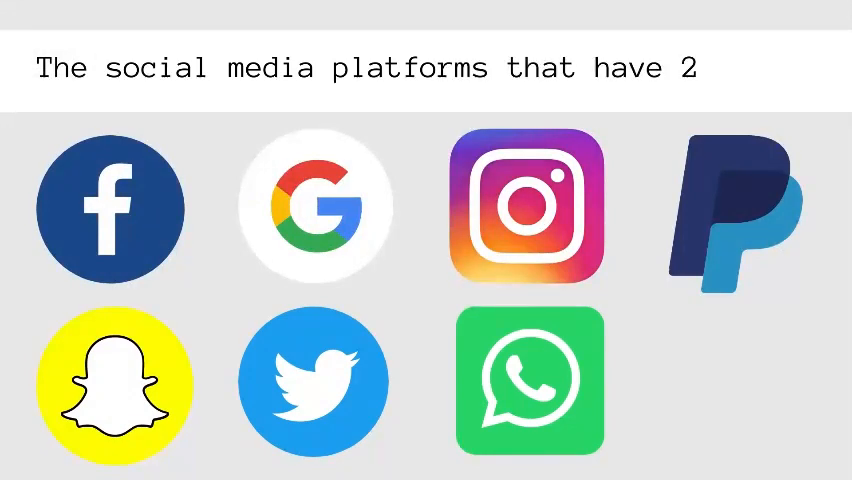